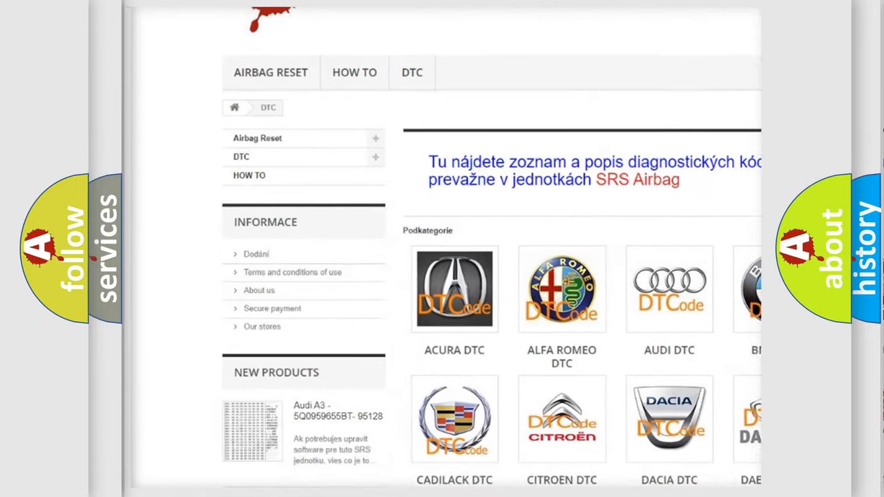
scroll(down, 3)
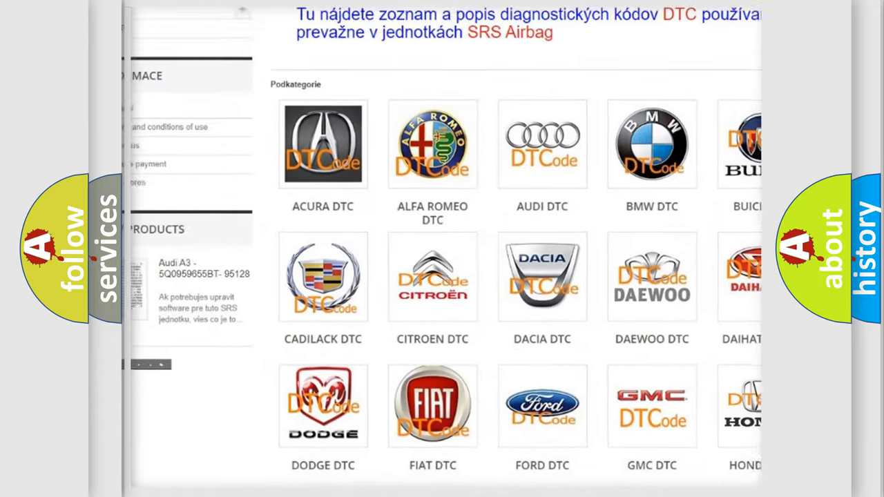